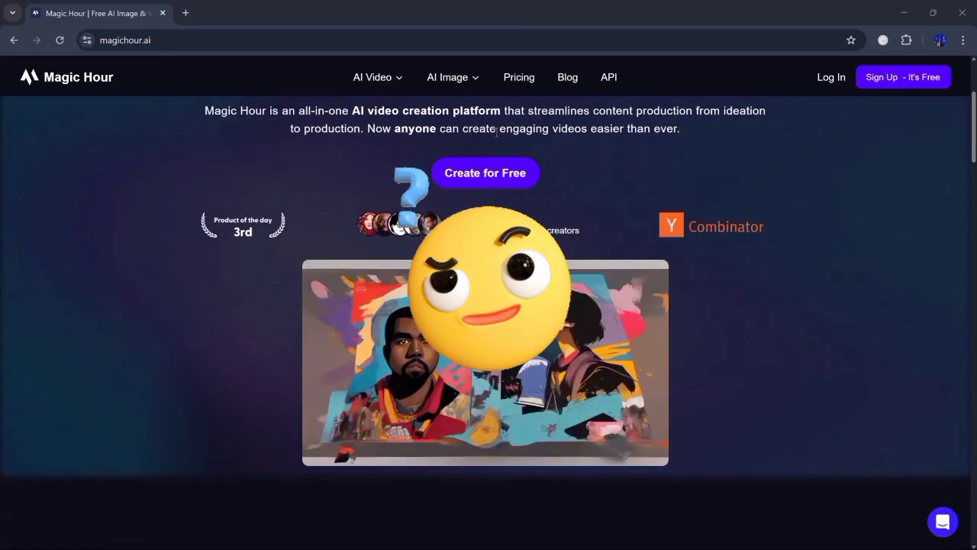
# Browse the Magic Hour landing page, then sign in with a Google account to reach My Dashboard.
pyautogui.scroll(-3)
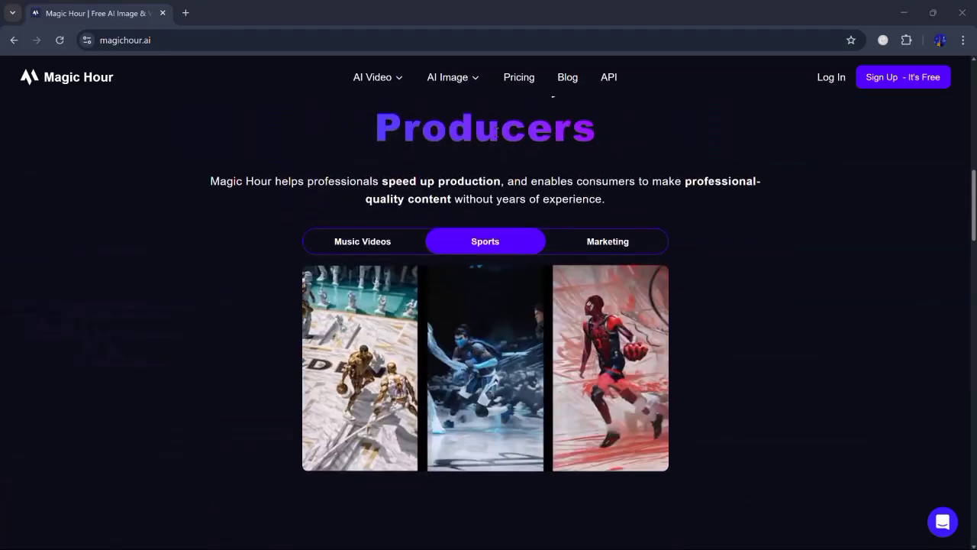
pyautogui.scroll(-3)
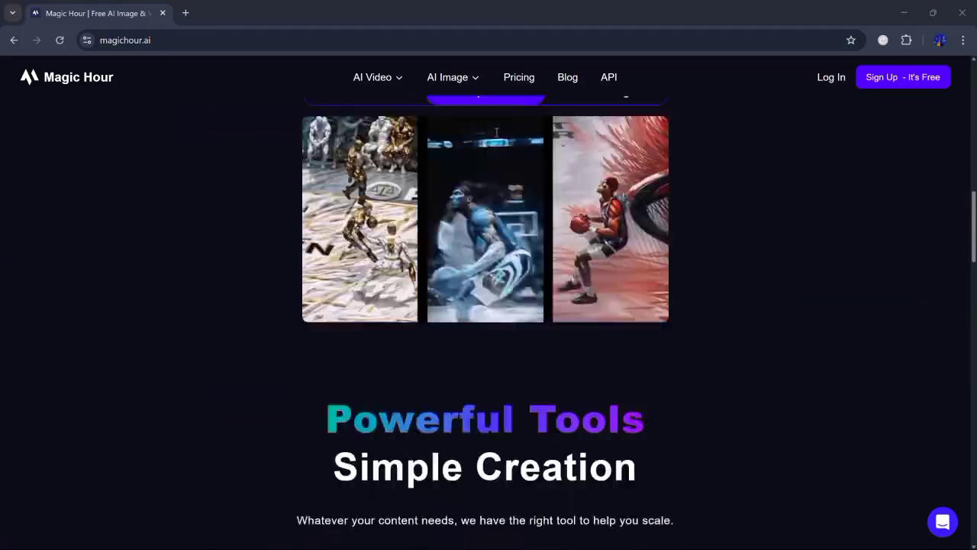
pyautogui.scroll(-3)
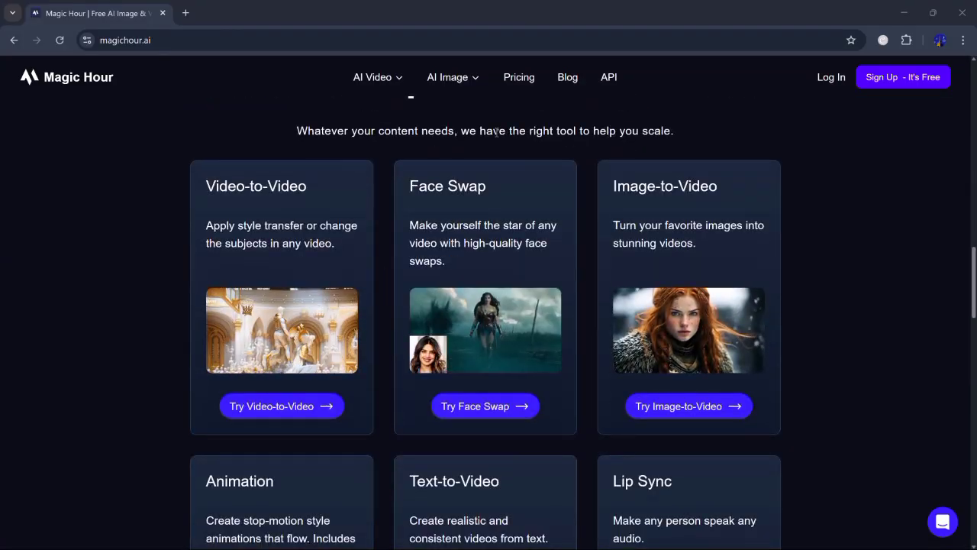
pyautogui.scroll(-3)
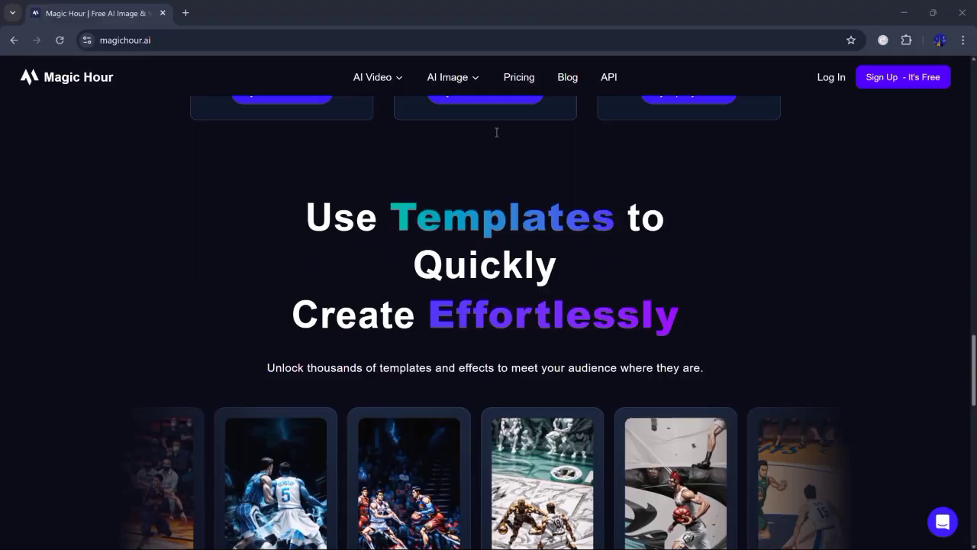
pyautogui.scroll(-3)
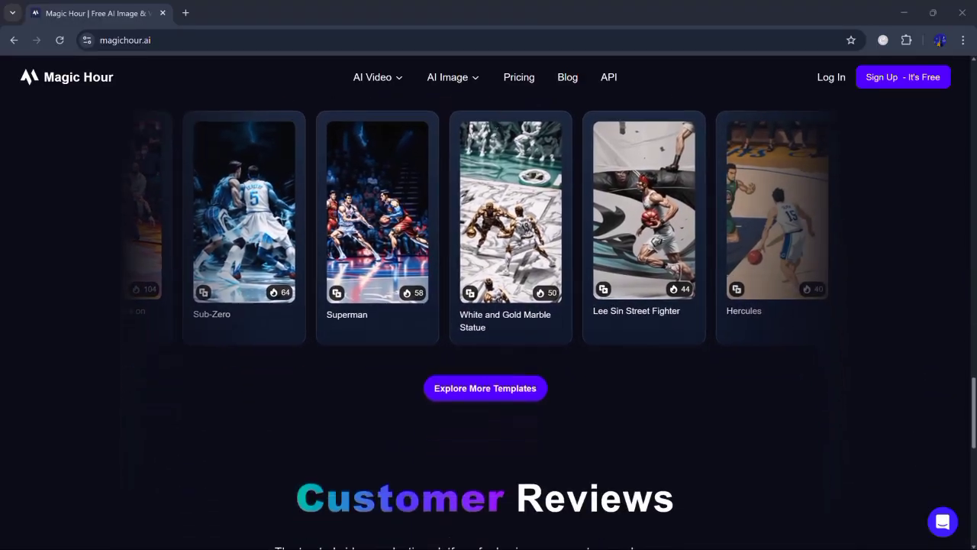
pyautogui.scroll(-3)
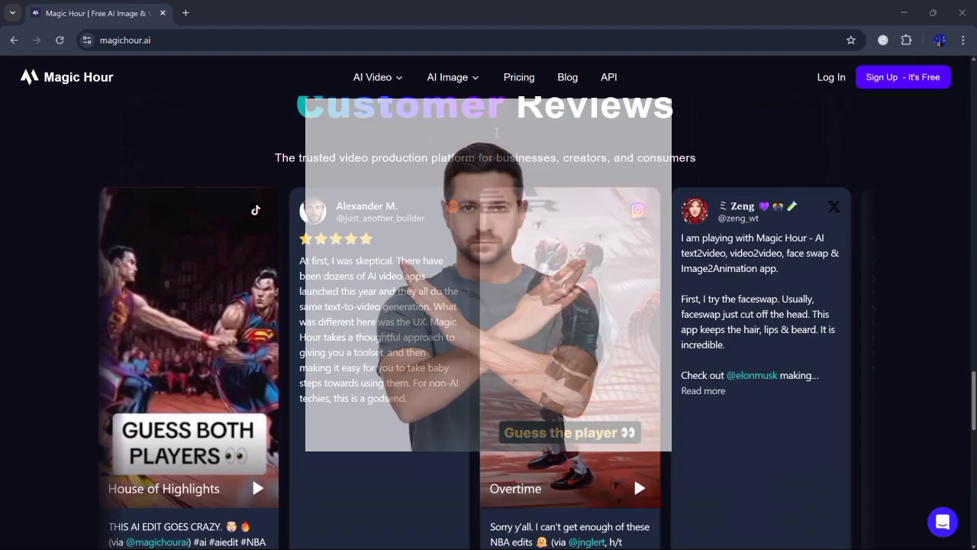
pyautogui.scroll(-3)
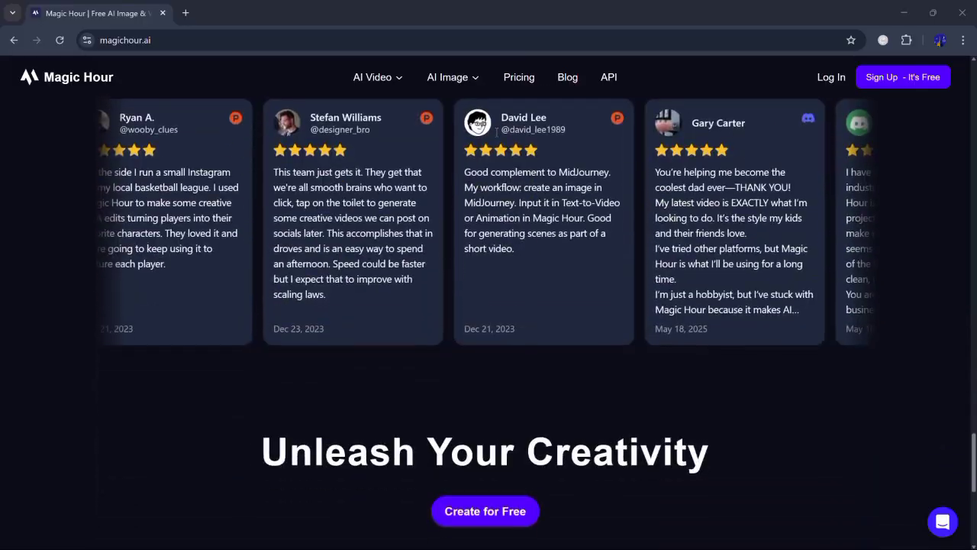
pyautogui.scroll(-3)
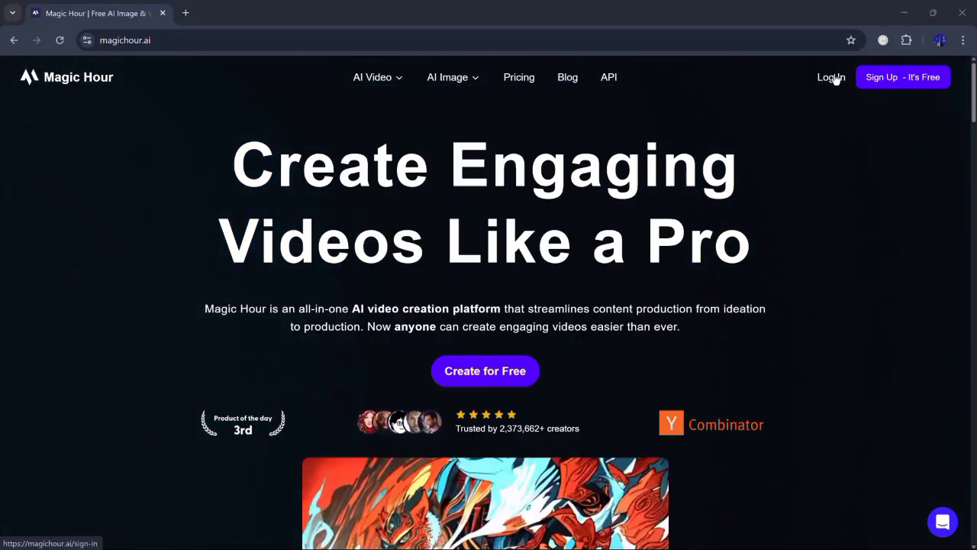
pyautogui.click(830, 76)
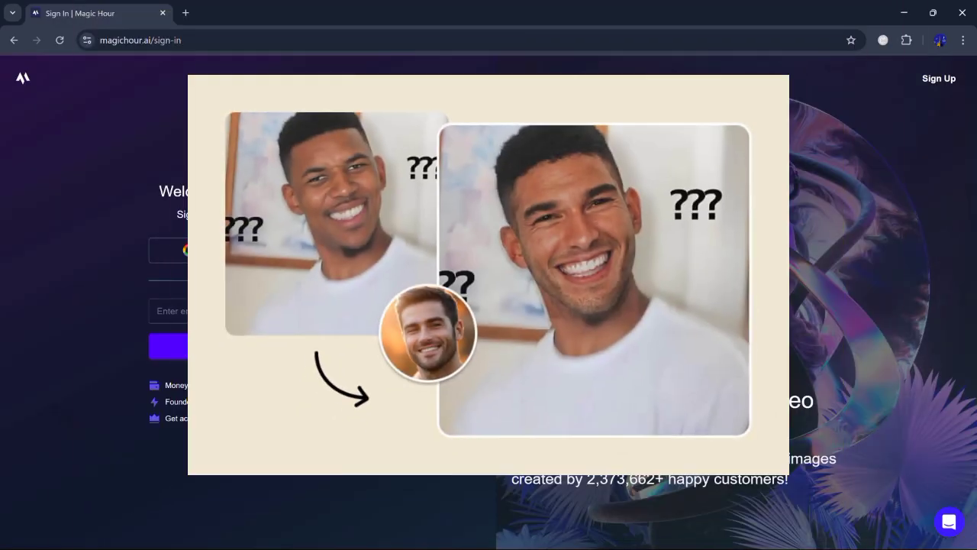
pyautogui.click(240, 251)
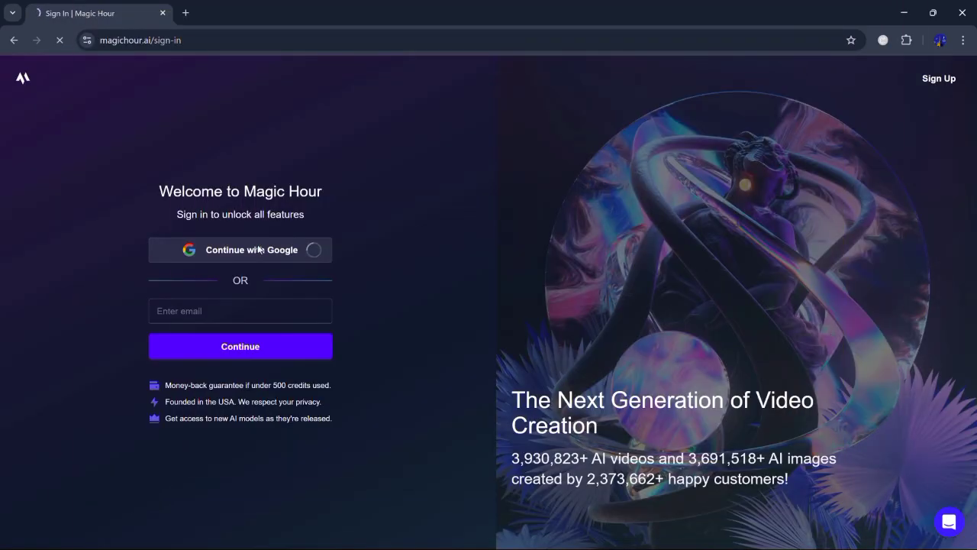
pyautogui.click(239, 250)
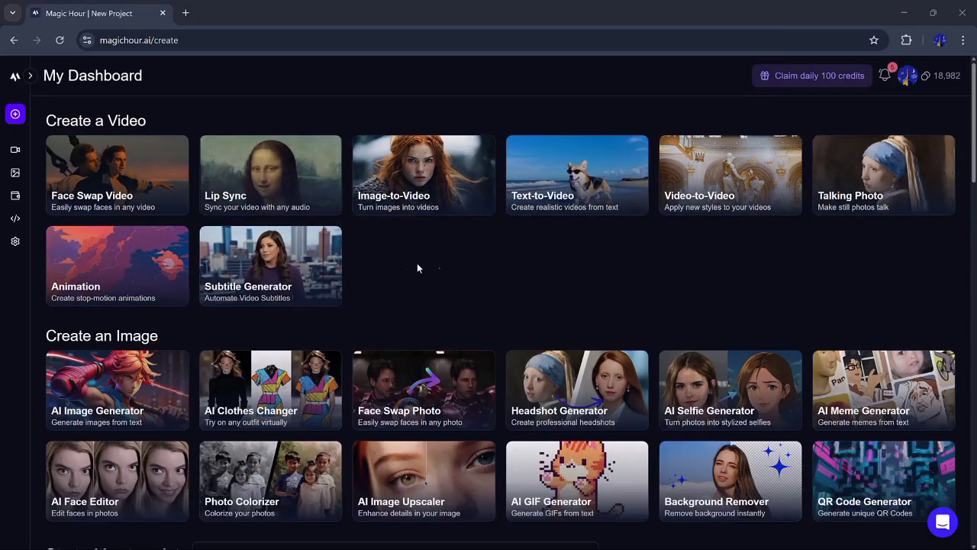
pyautogui.moveTo(141, 193)
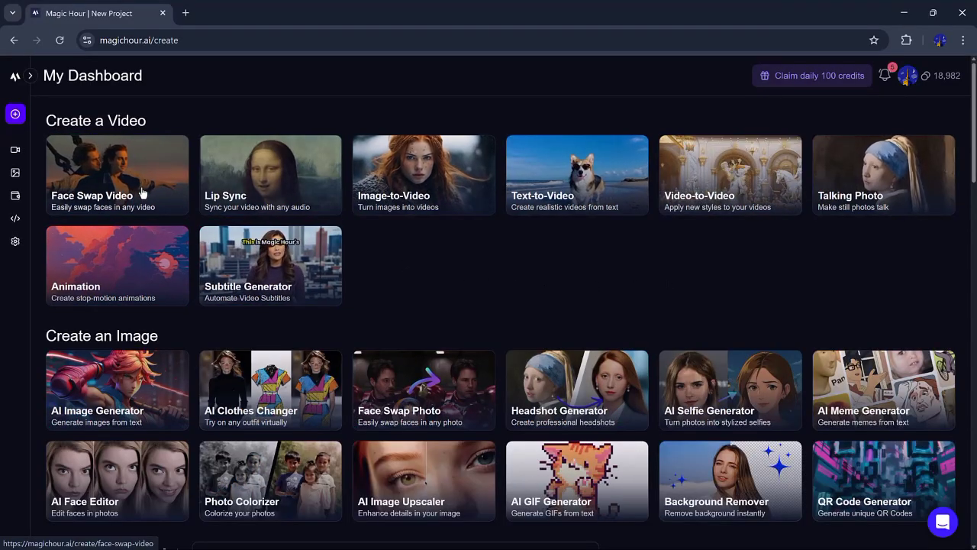
# Start a Face Swap Video project and upload the second clip from Downloads, previewing it.
pyautogui.click(116, 175)
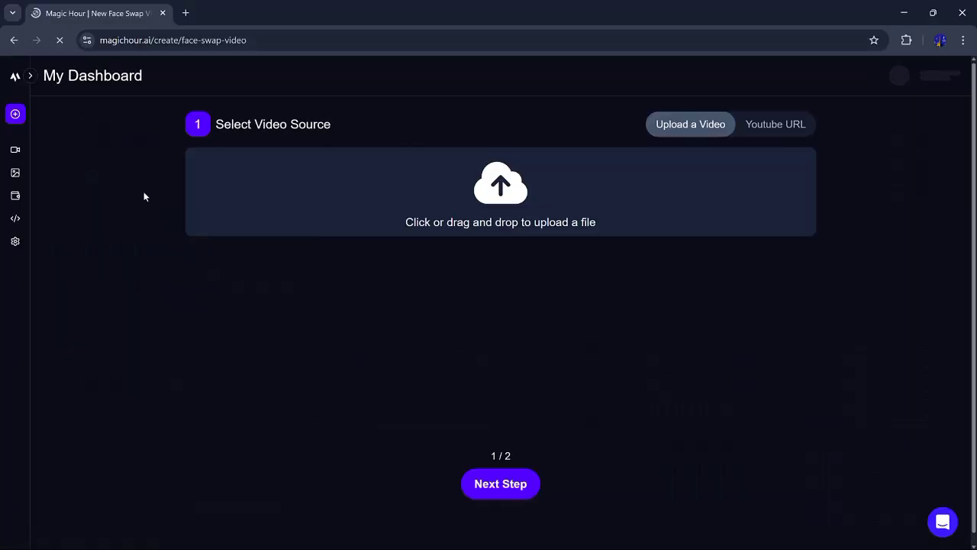
pyautogui.click(500, 191)
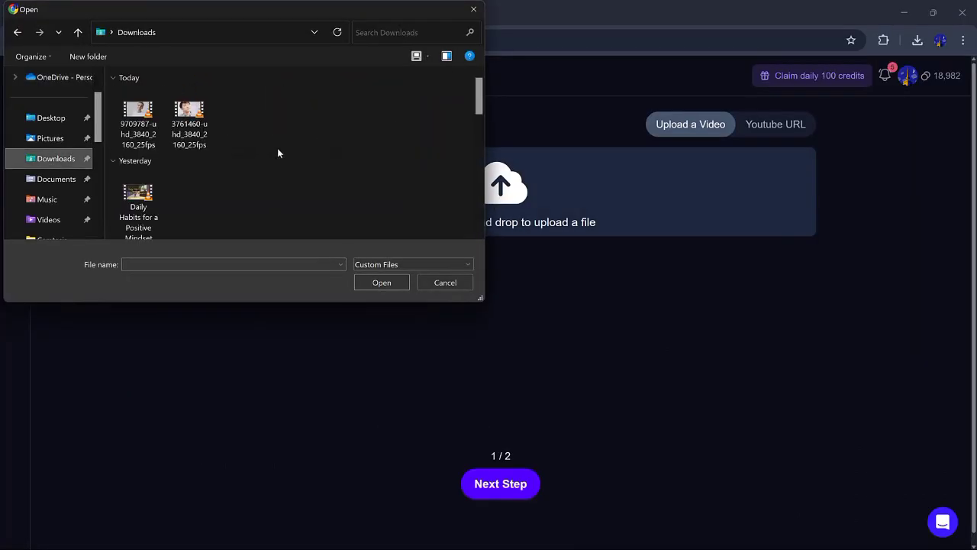
pyautogui.click(190, 119)
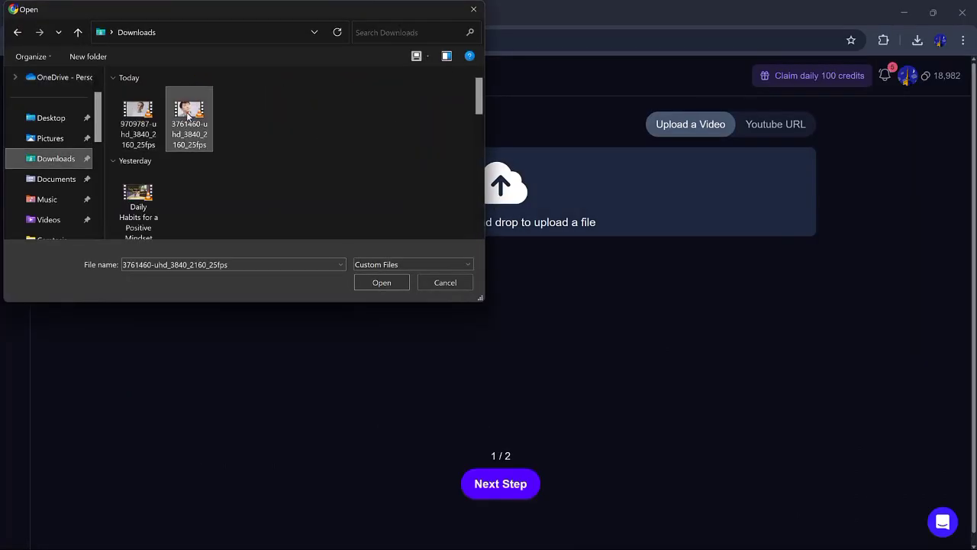
pyautogui.click(381, 282)
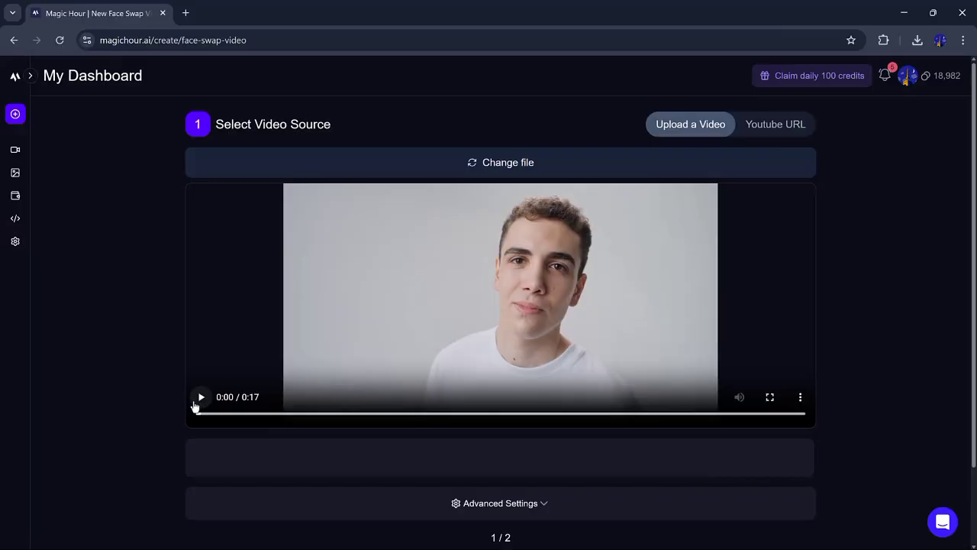
pyautogui.click(201, 397)
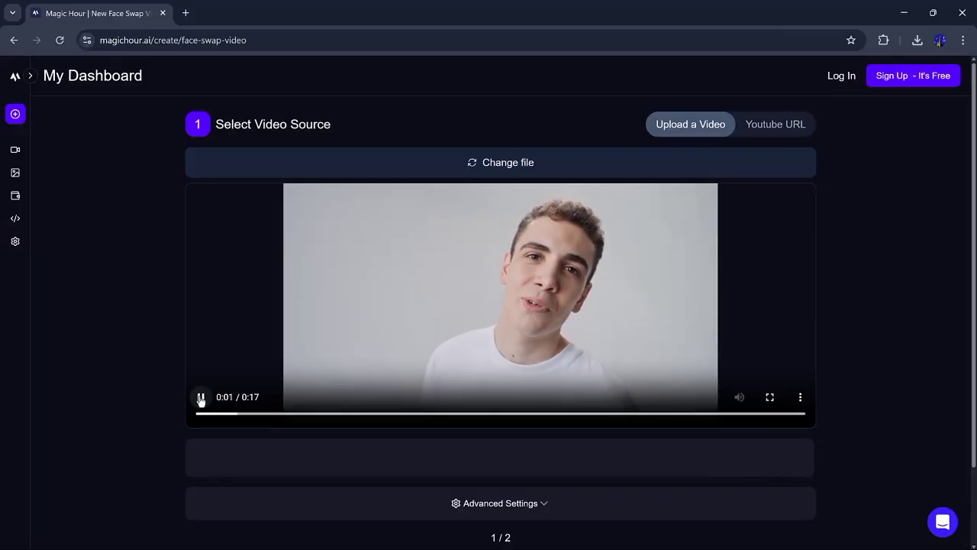
# Reveal the advanced face swap settings (start/end seconds, resolution) and review them.
pyautogui.scroll(-3)
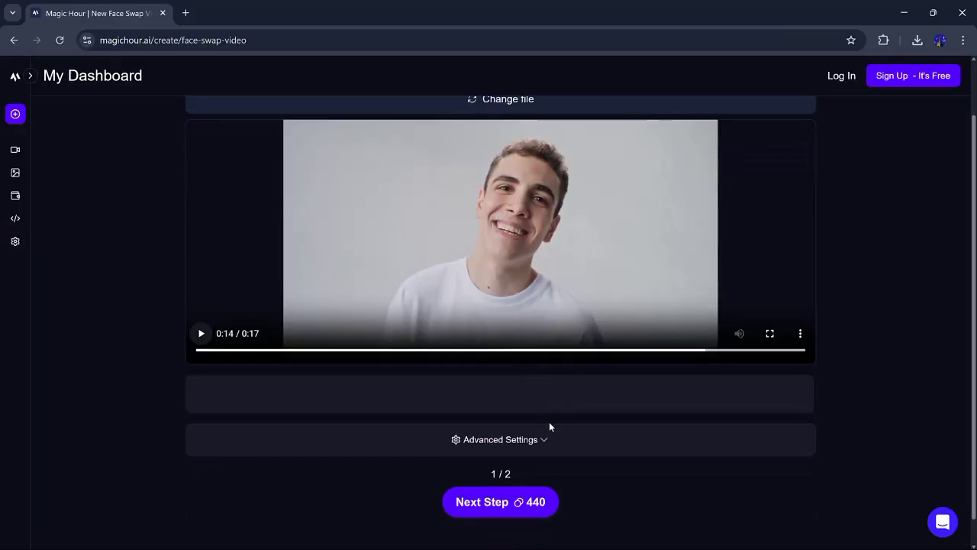
pyautogui.click(500, 440)
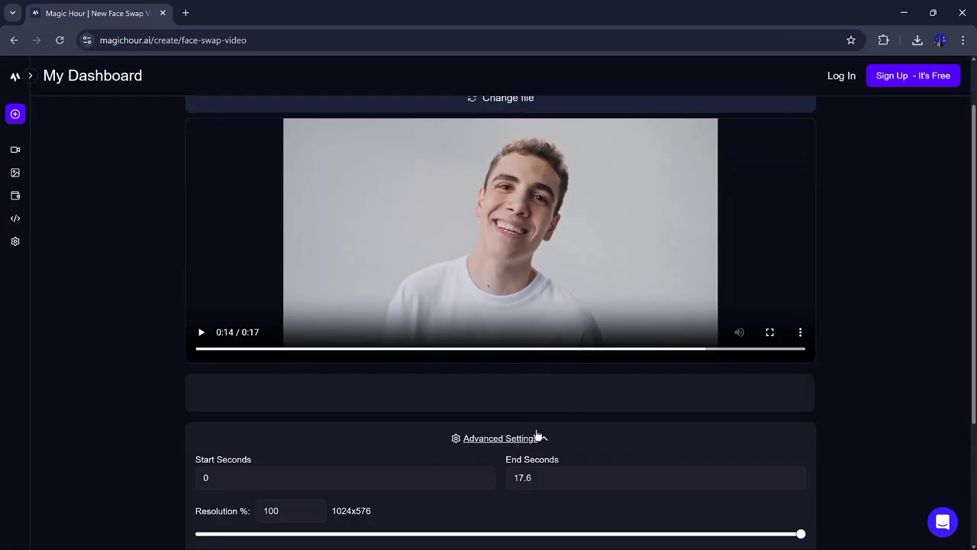
pyautogui.scroll(-3)
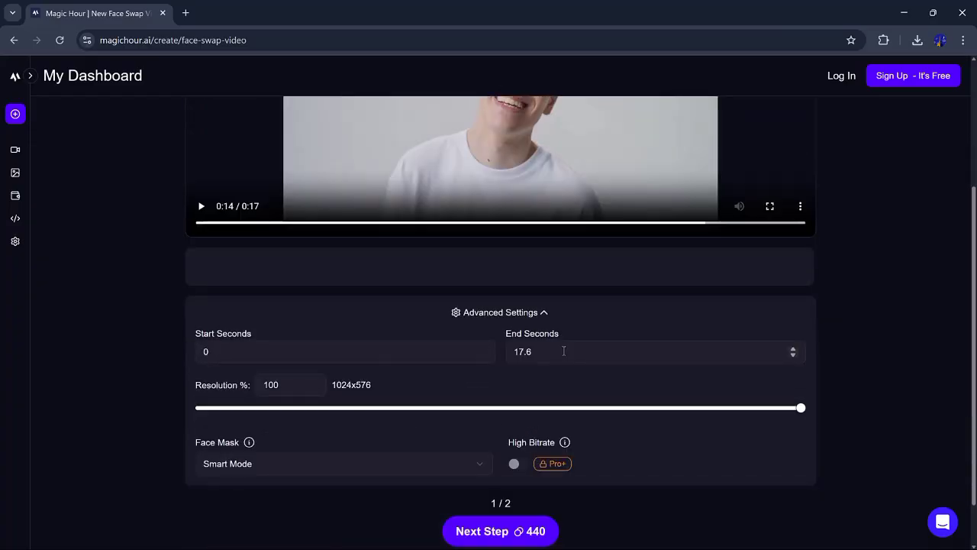
pyautogui.scroll(-3)
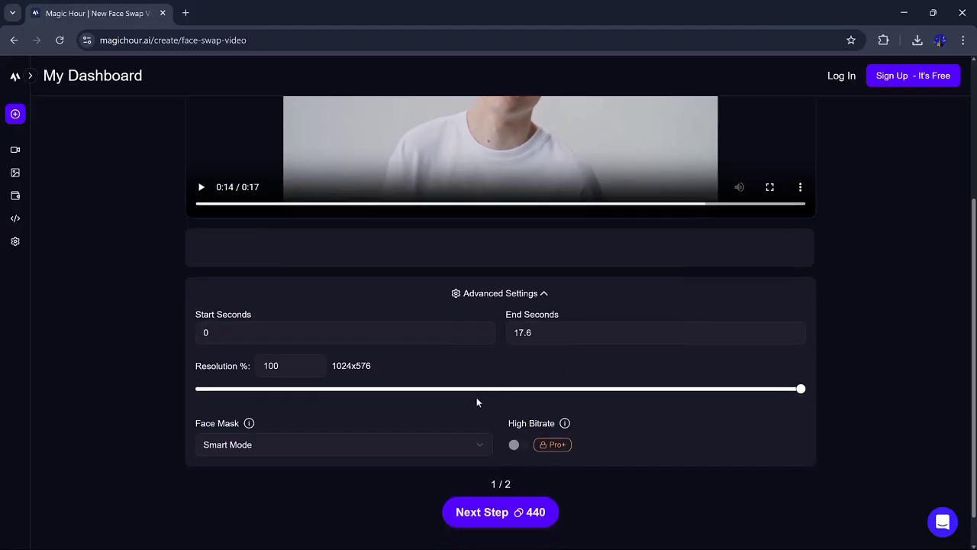
pyautogui.scroll(-3)
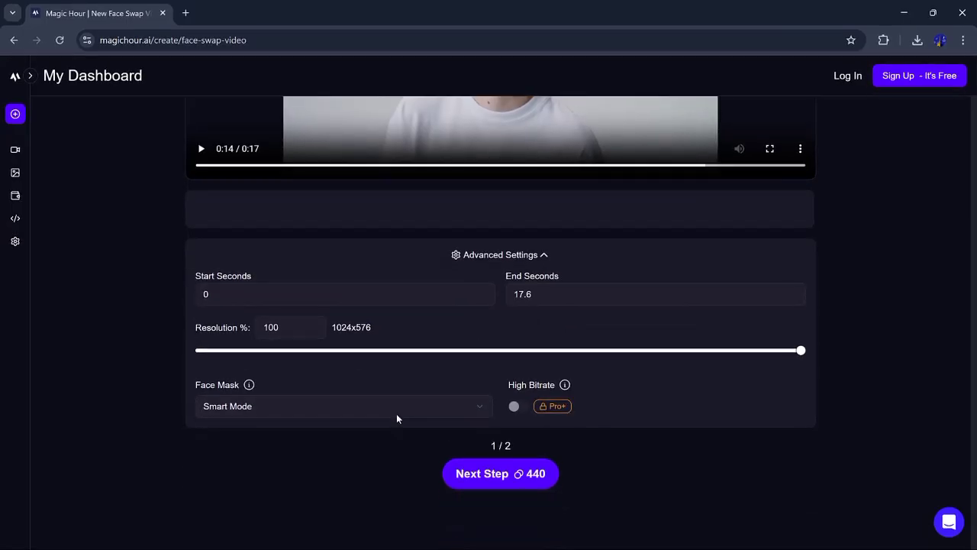
pyautogui.click(342, 406)
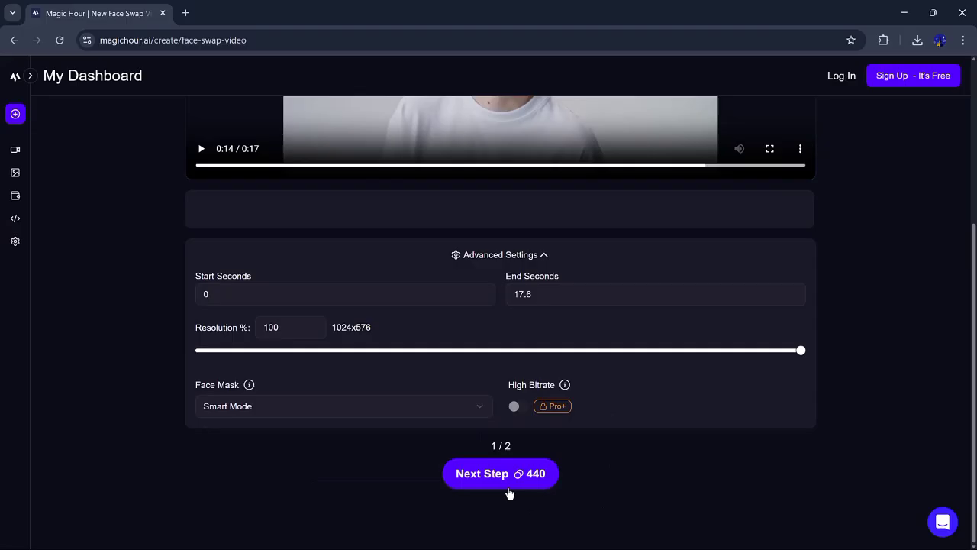
# Choose a replacement face photo from Downloads and render the face-swap video.
pyautogui.click(500, 473)
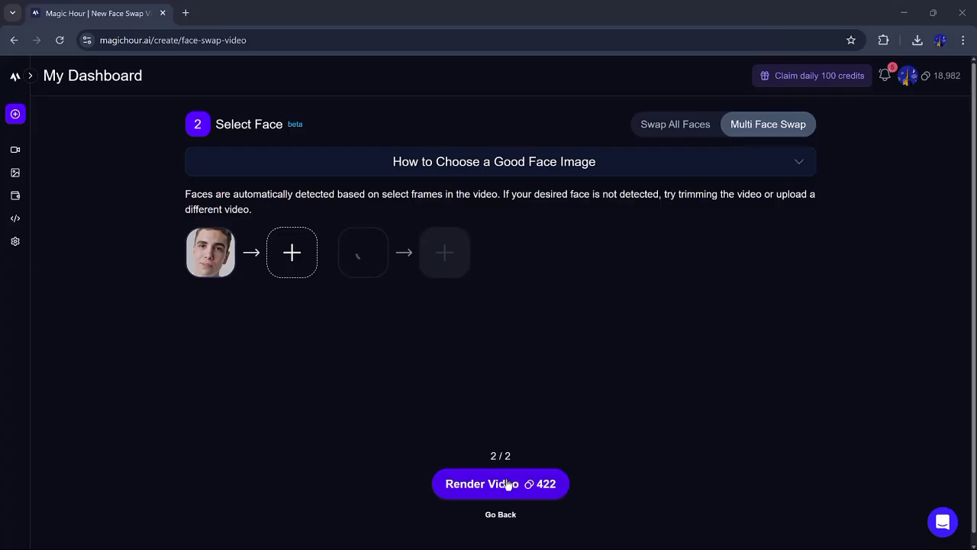
pyautogui.click(292, 253)
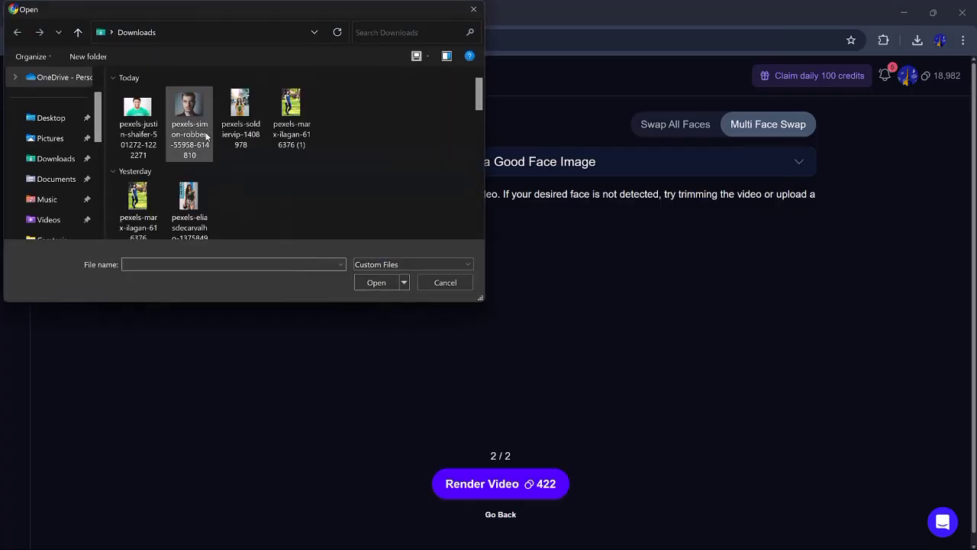
pyautogui.doubleClick(189, 107)
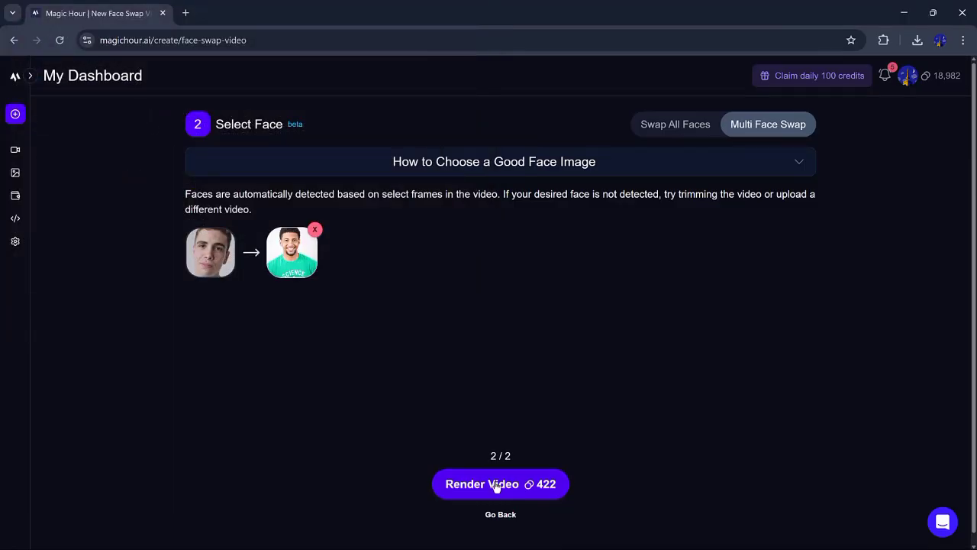
pyautogui.click(501, 482)
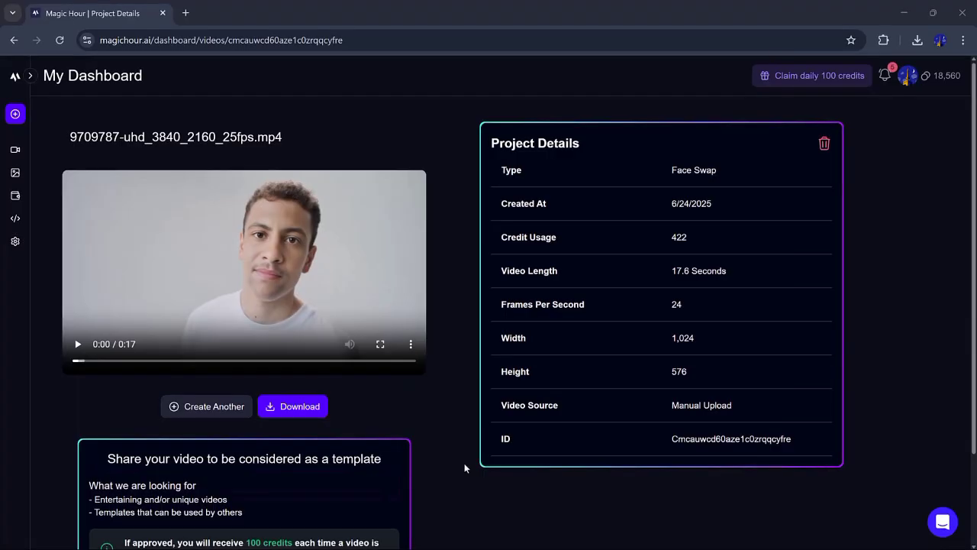
# Play back the rendered face-swap clip, then start another Face Swap Video project.
pyautogui.click(76, 344)
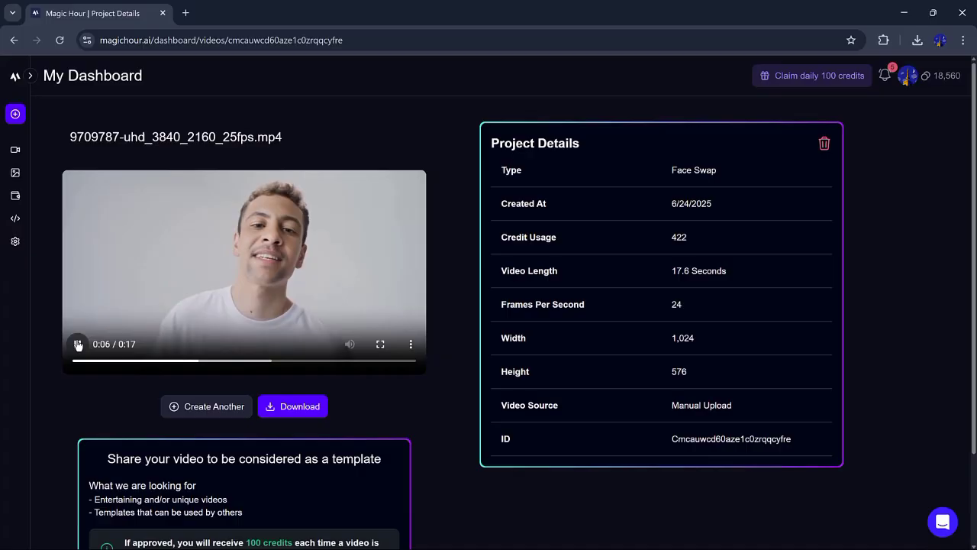
pyautogui.click(78, 344)
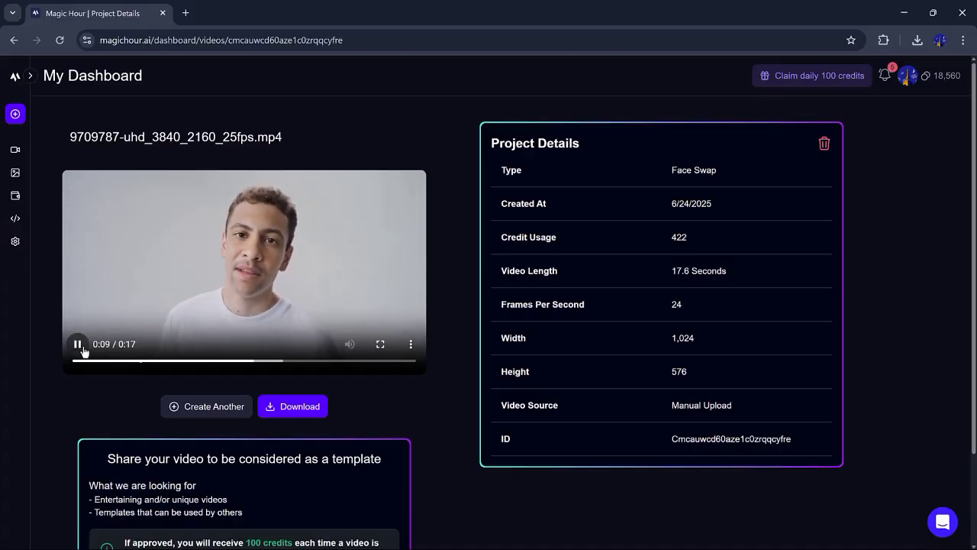
pyautogui.click(206, 406)
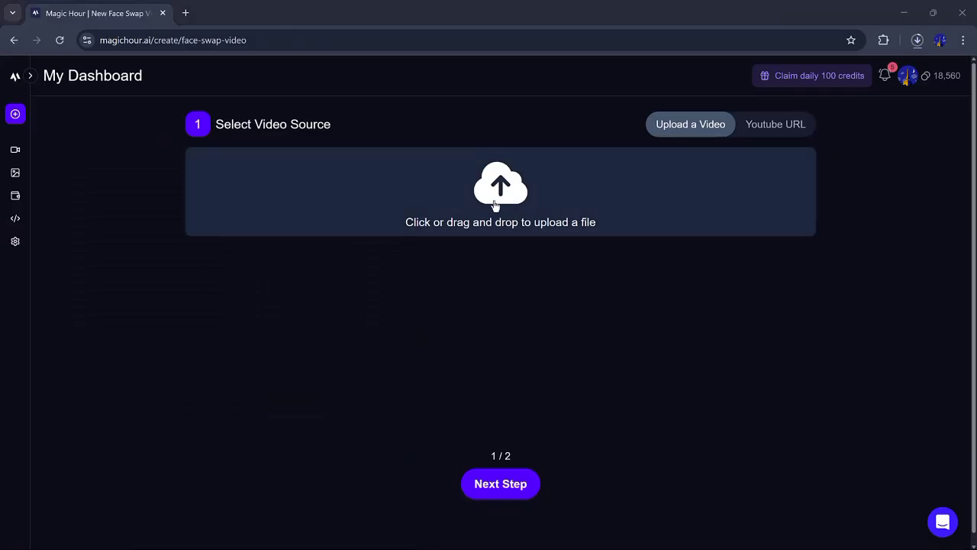
# Upload a second source video, pick a replacement face photo and render the second face-swap video.
pyautogui.click(500, 191)
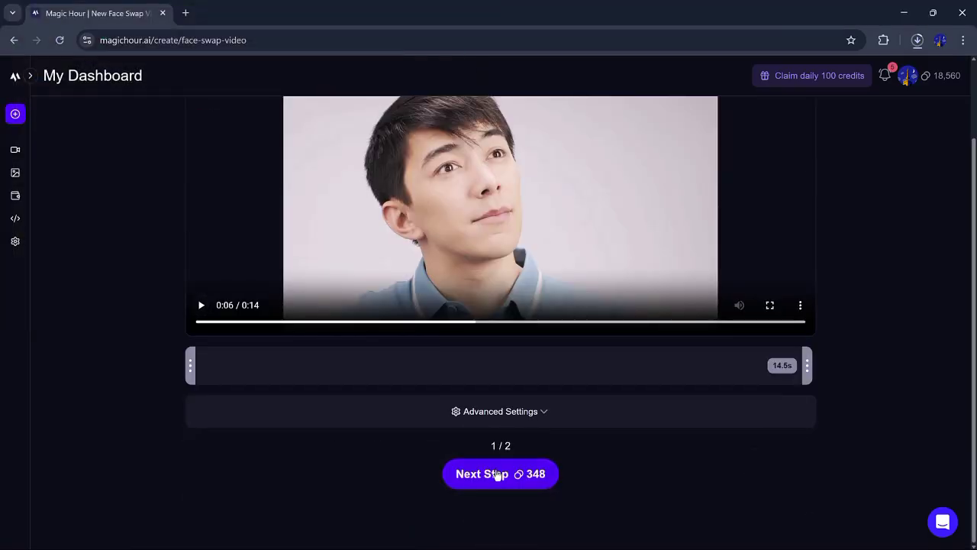
pyautogui.click(501, 473)
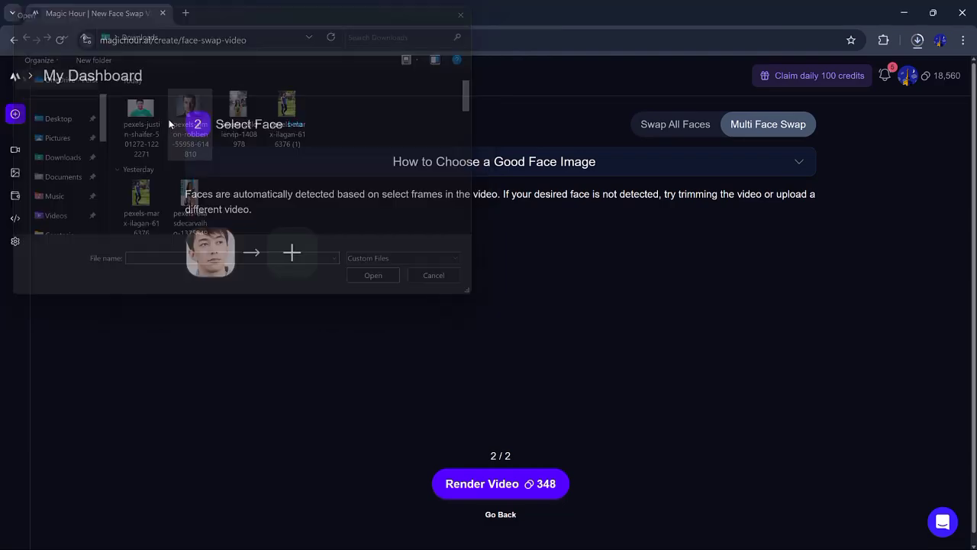
pyautogui.click(501, 482)
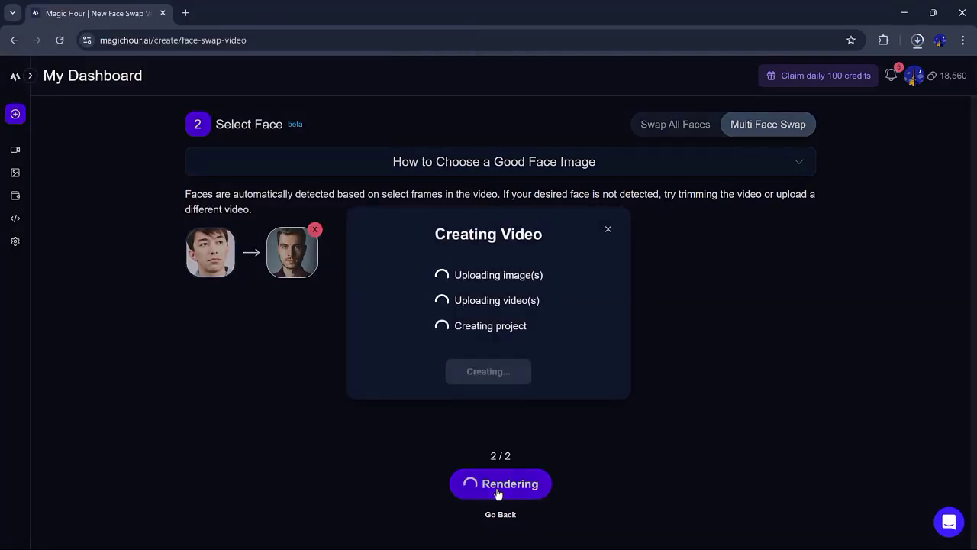
pyautogui.click(501, 482)
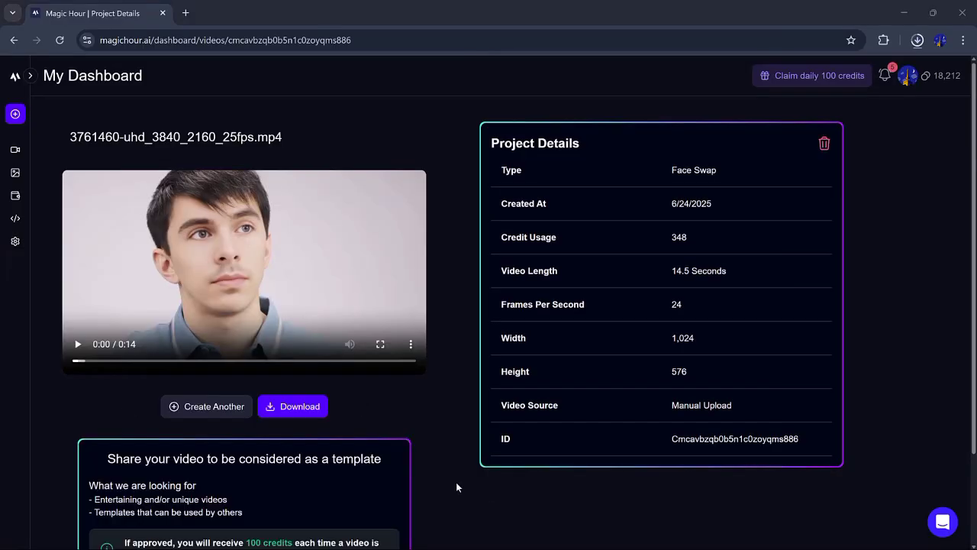
pyautogui.moveTo(278, 282)
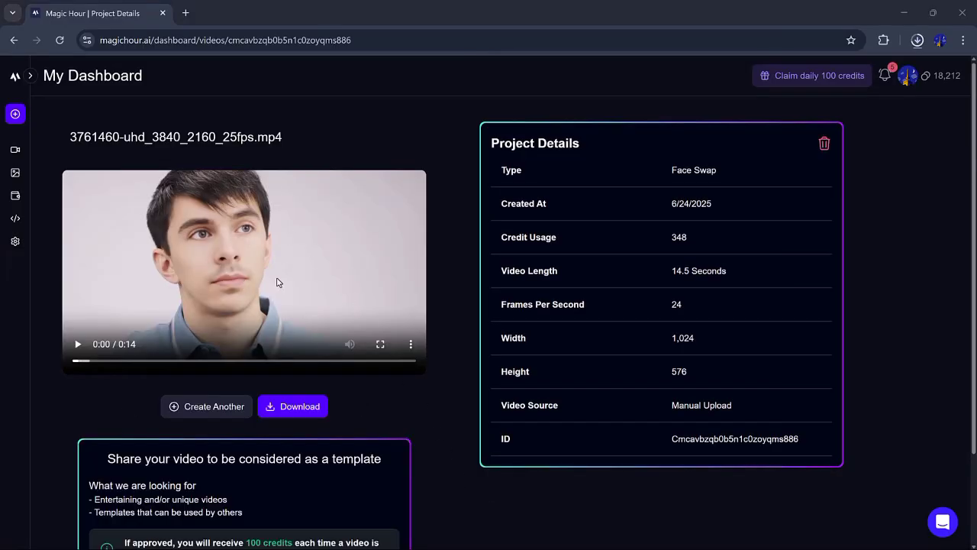
# Play and pause the finished 14.5-second second result clip.
pyautogui.click(77, 344)
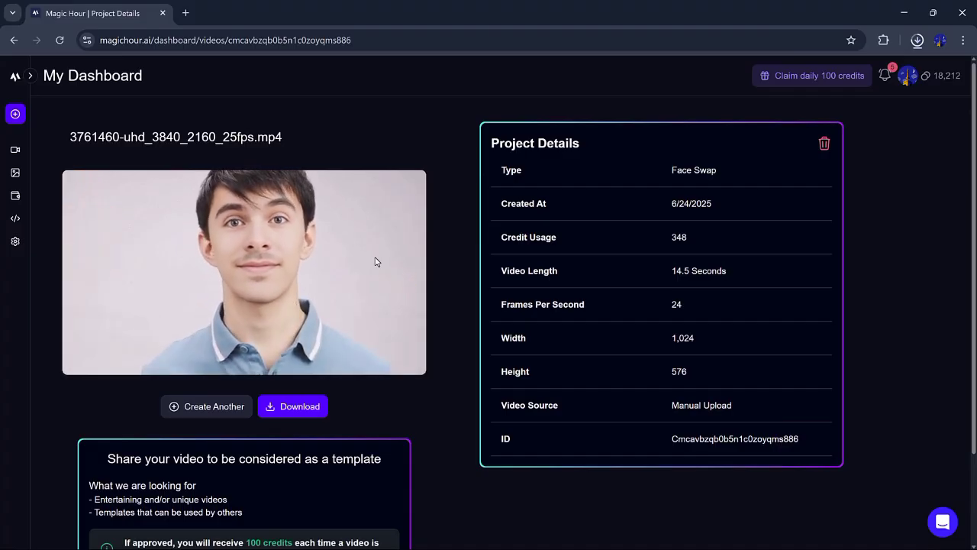
pyautogui.click(244, 272)
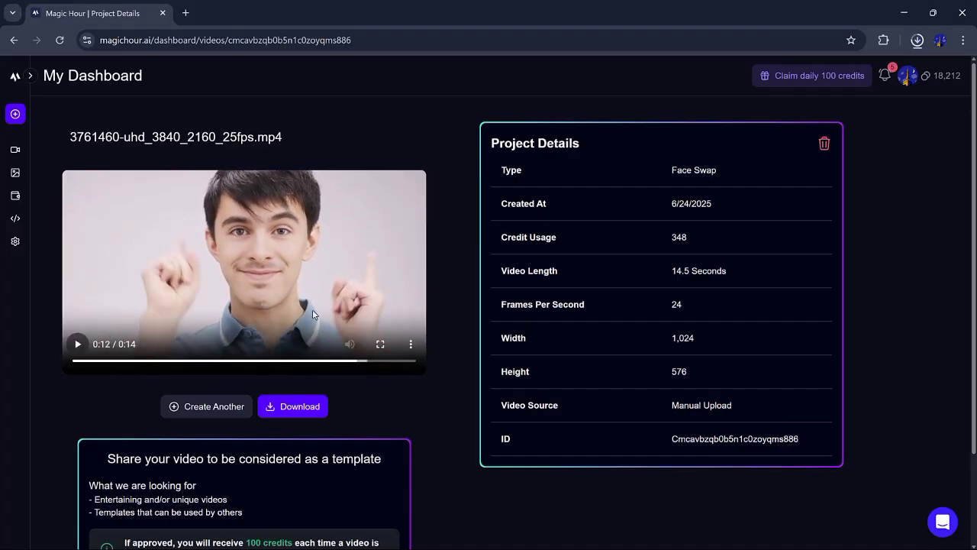
pyautogui.moveTo(296, 398)
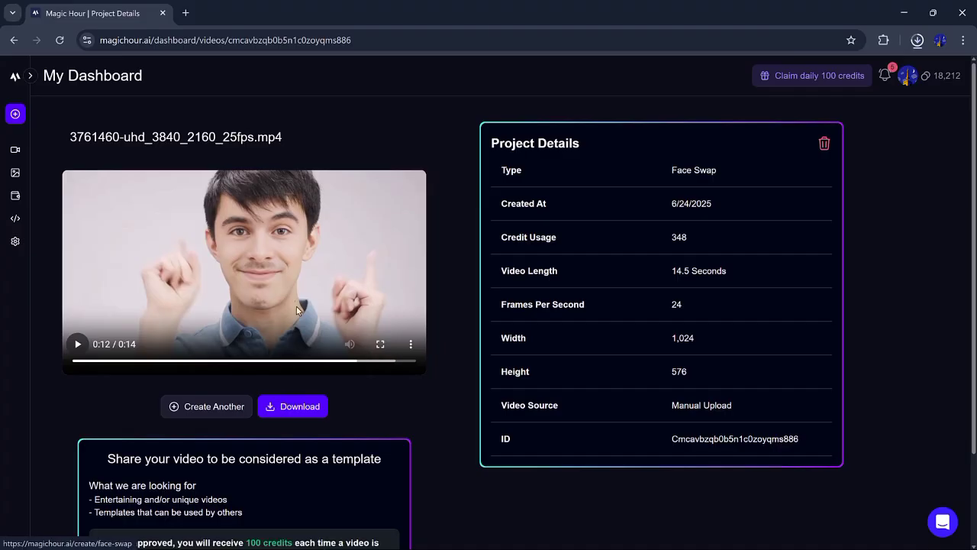
pyautogui.moveTo(273, 285)
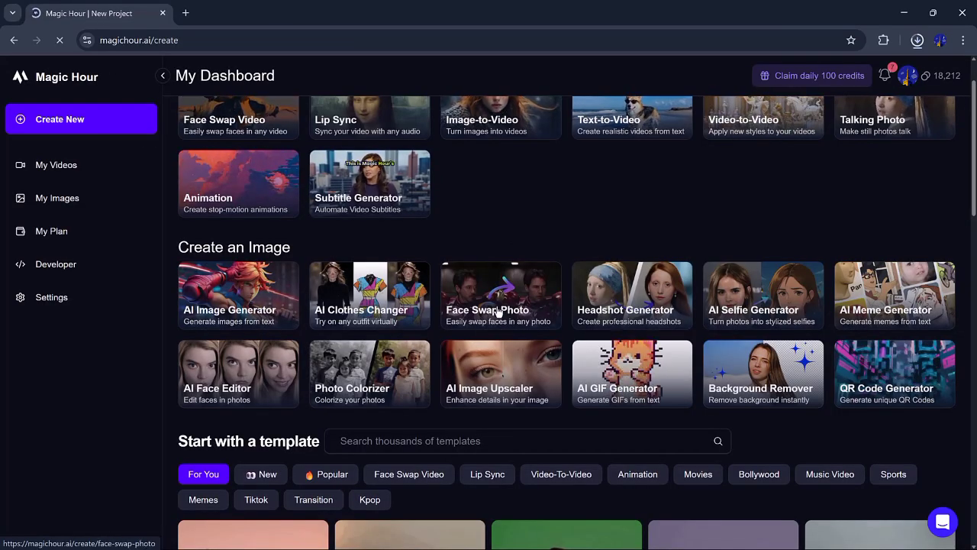
# Switch to Face Swap Photo, load a man's face photo and a target portrait, and generate.
pyautogui.click(500, 296)
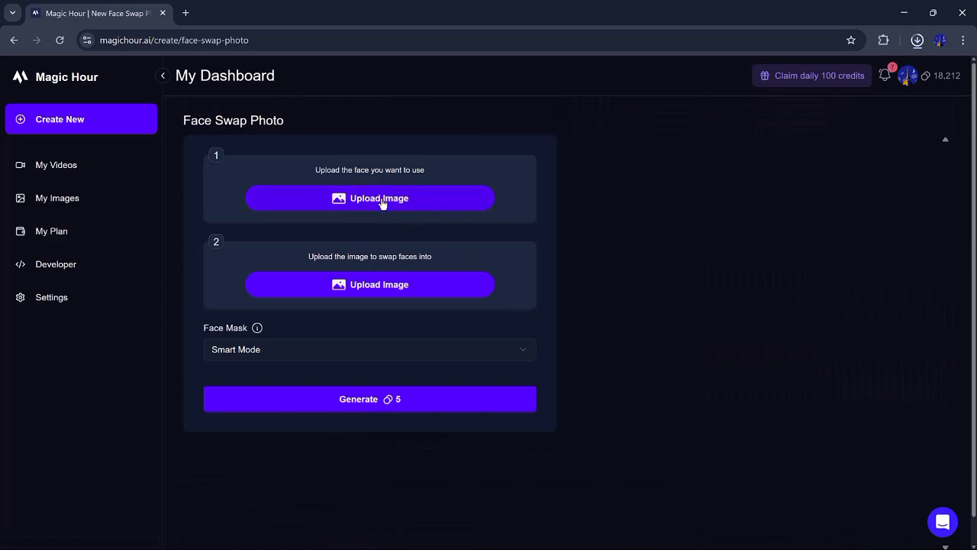
pyautogui.click(369, 198)
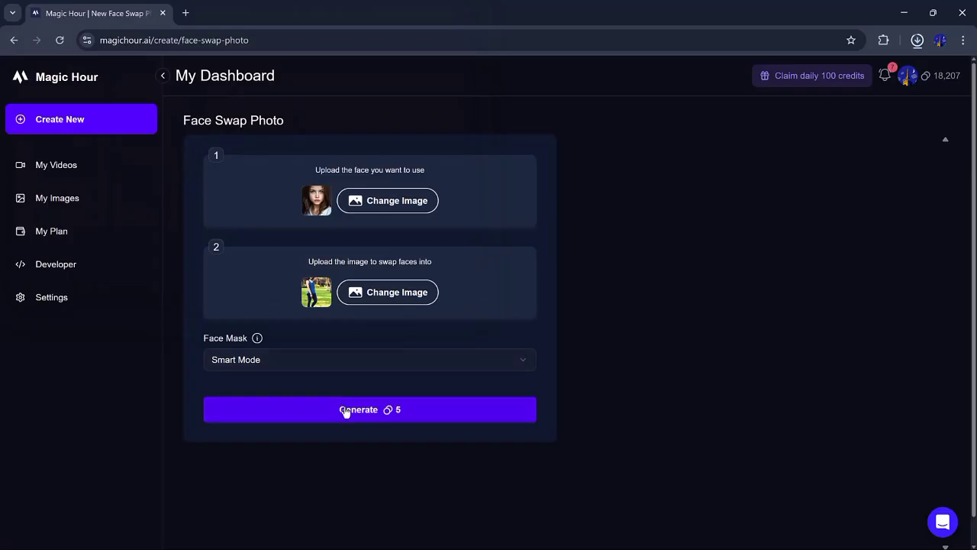
pyautogui.click(370, 409)
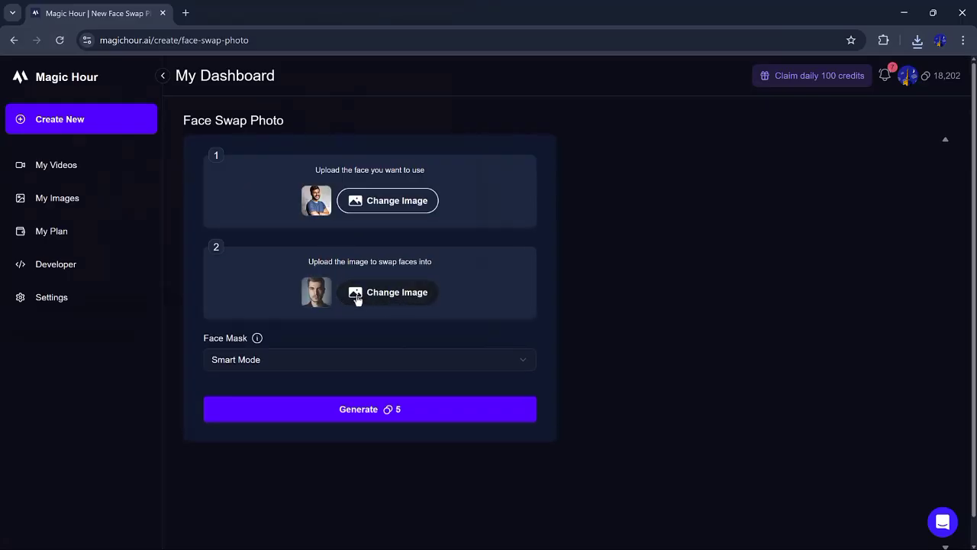
# Swap in pexels-simon-robben-55958-614810.jpg as the target portrait and generate the face-swapped photo.
pyautogui.click(370, 410)
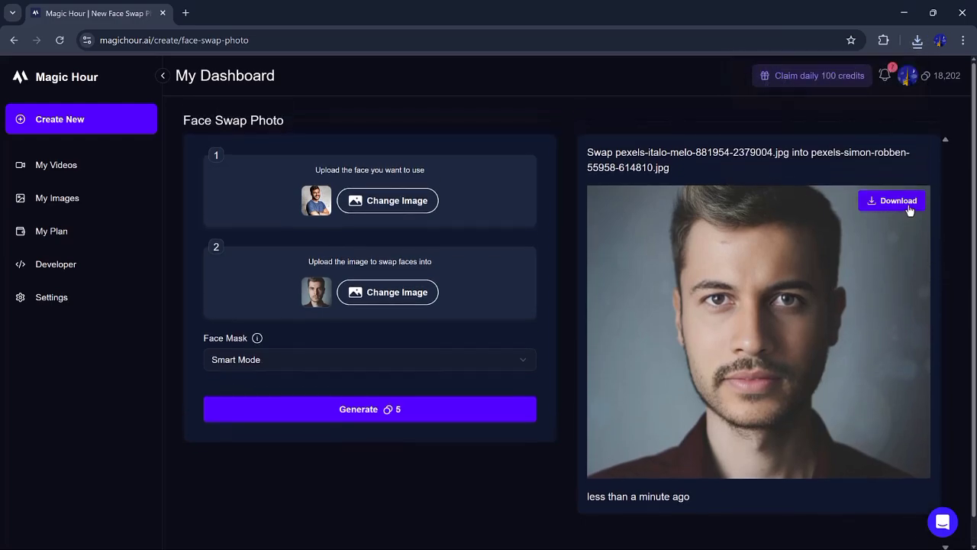
pyautogui.scroll(-3)
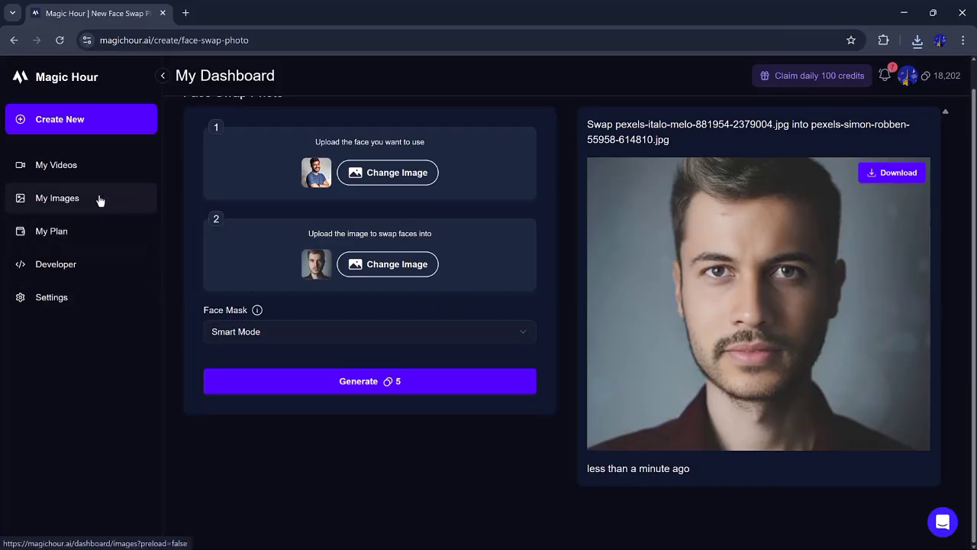
pyautogui.moveTo(97, 199)
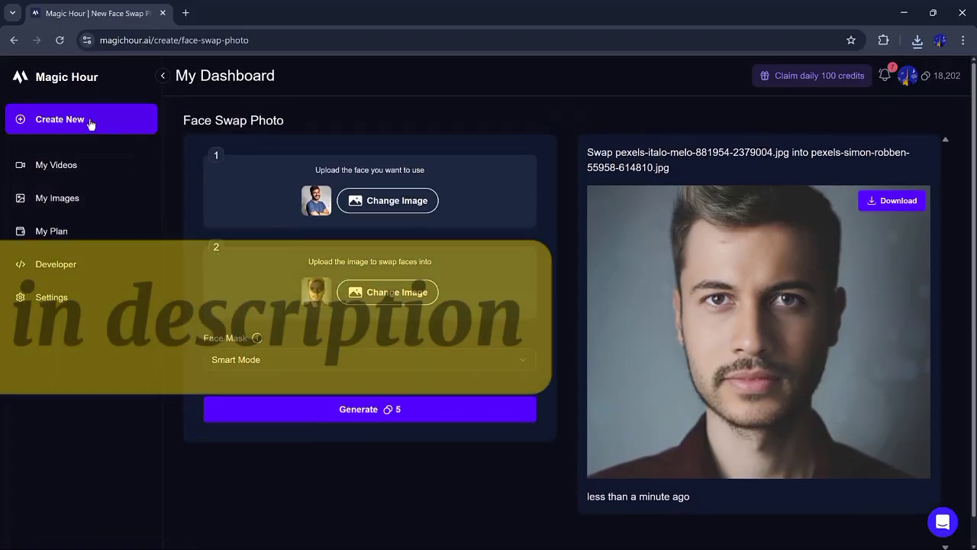
# Return to the Create New page listing the video and image tools.
pyautogui.click(59, 120)
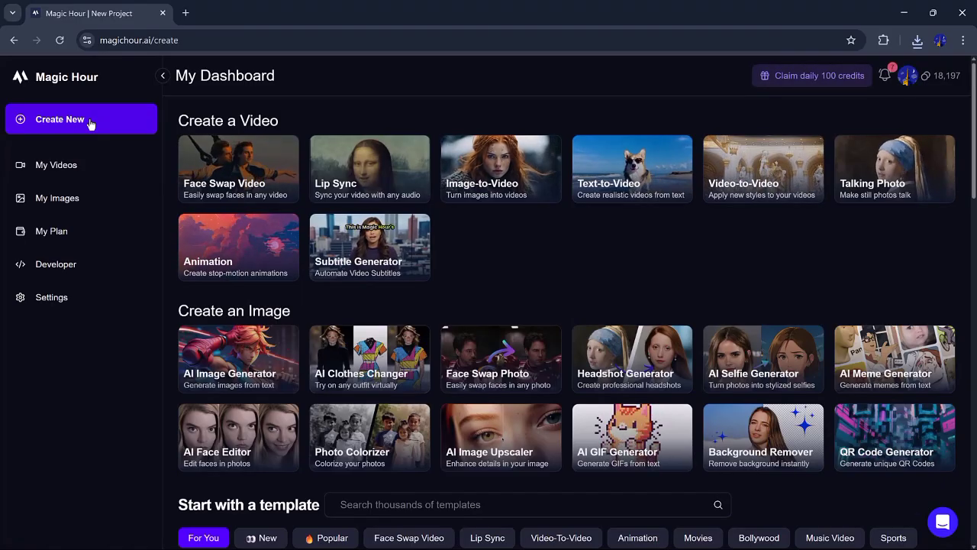
pyautogui.moveTo(302, 185)
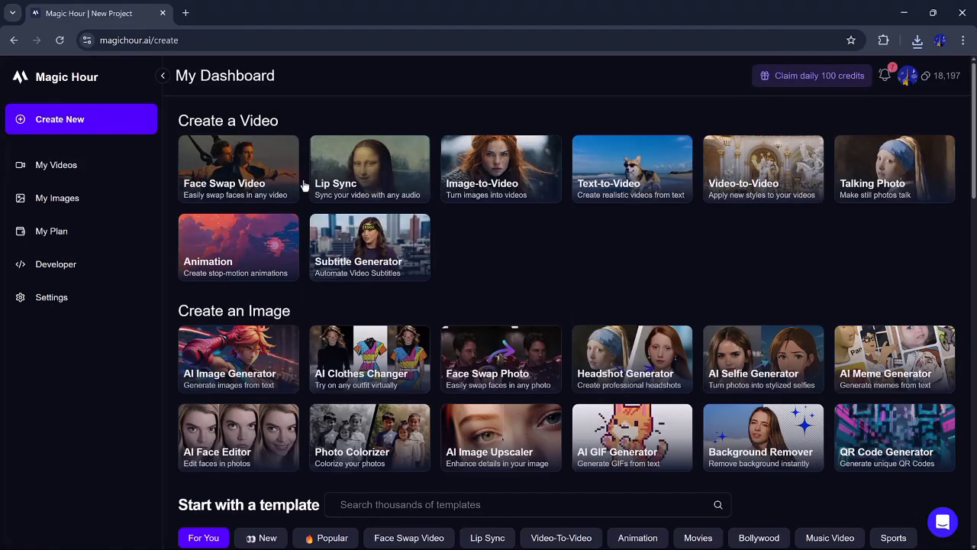